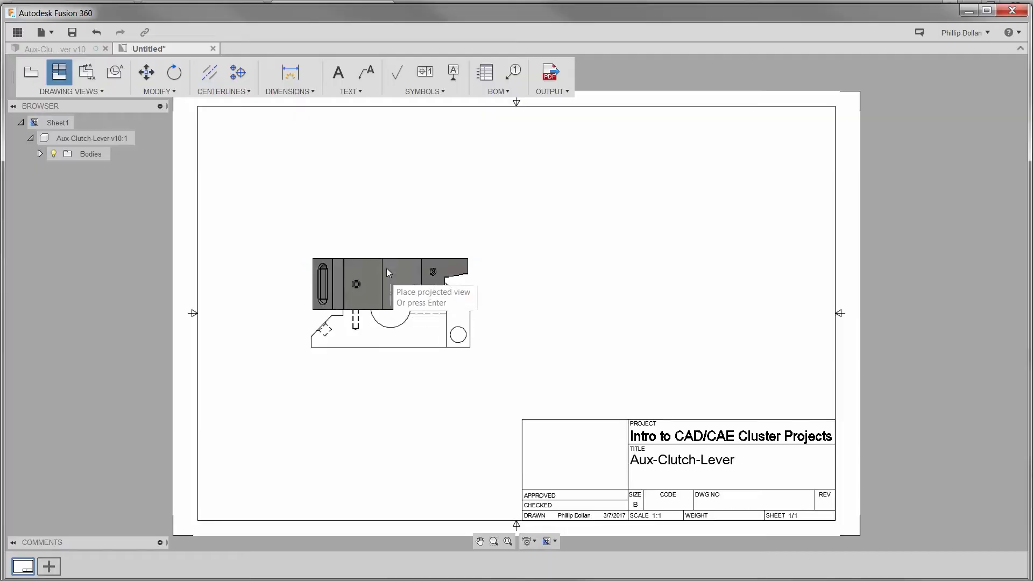
Place the projected view of the clutch lever on the drawing sheet
left_click(388, 272)
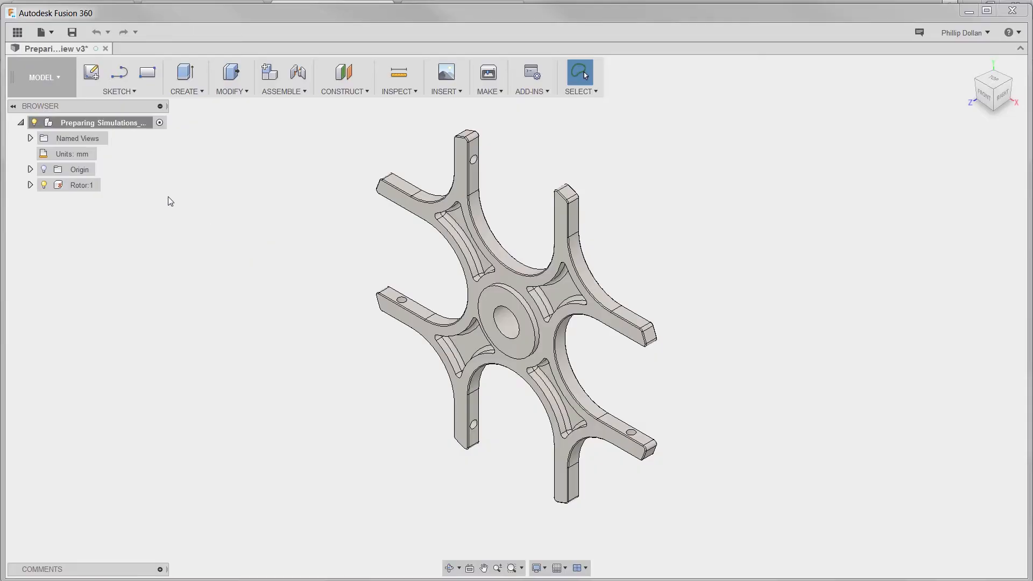
Switch to the Simulation workspace and start a New Study for the rotor
left_click(40, 77)
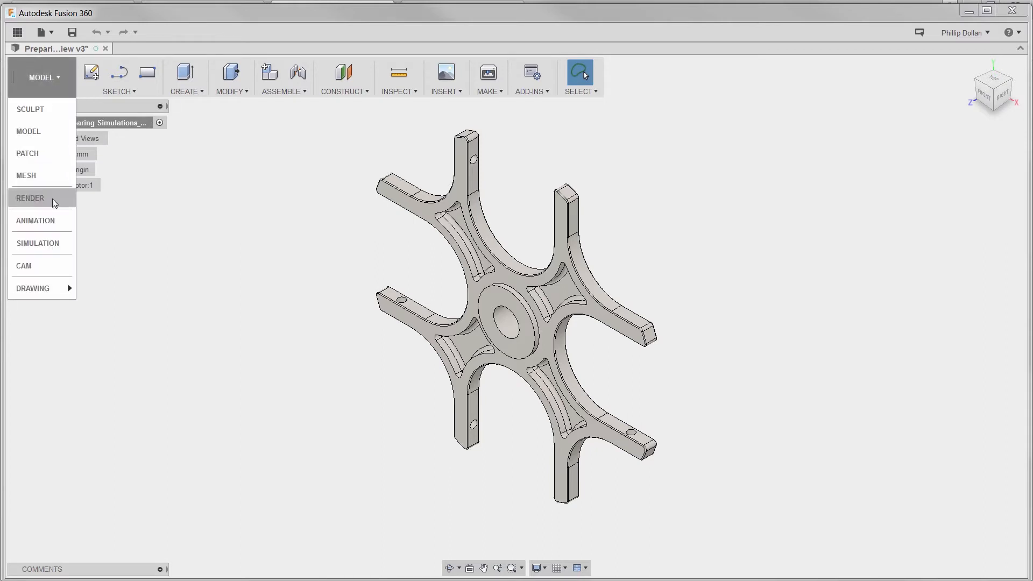
left_click(38, 243)
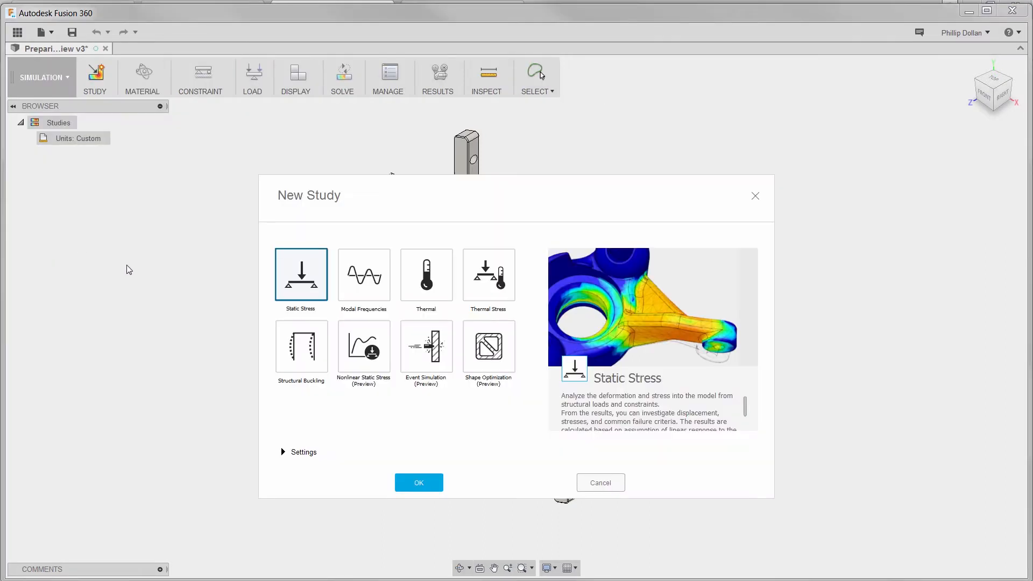
left_click(363, 274)
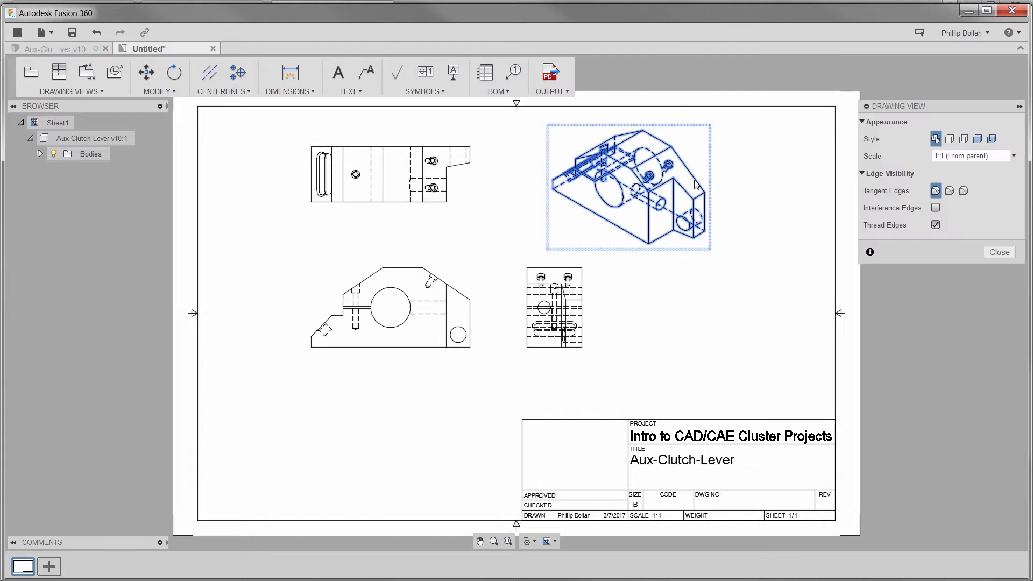
Start a Fillet on the air cover, then stretch the shaver face extrusion to 15 mm
left_click(243, 90)
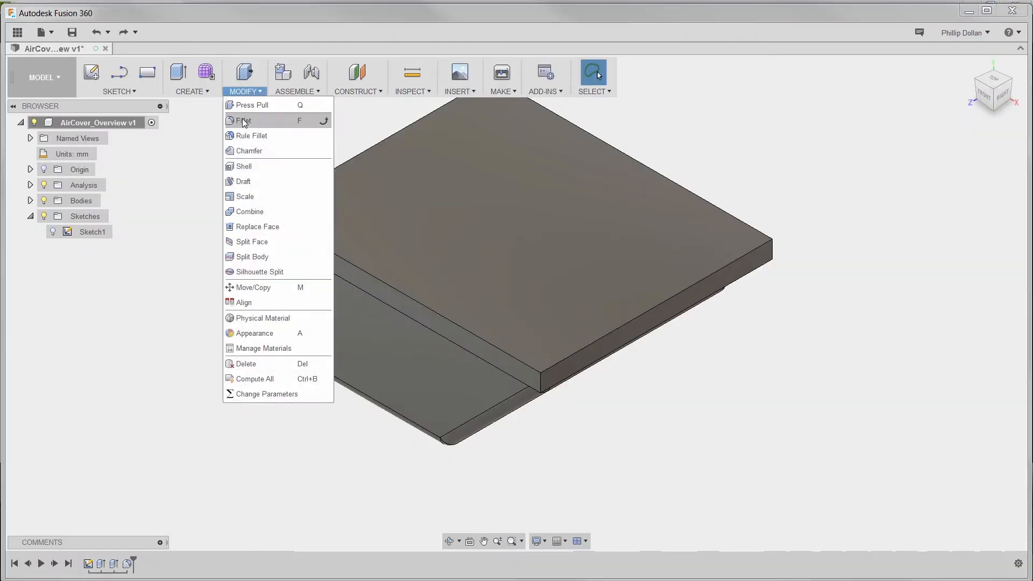
left_click(243, 120)
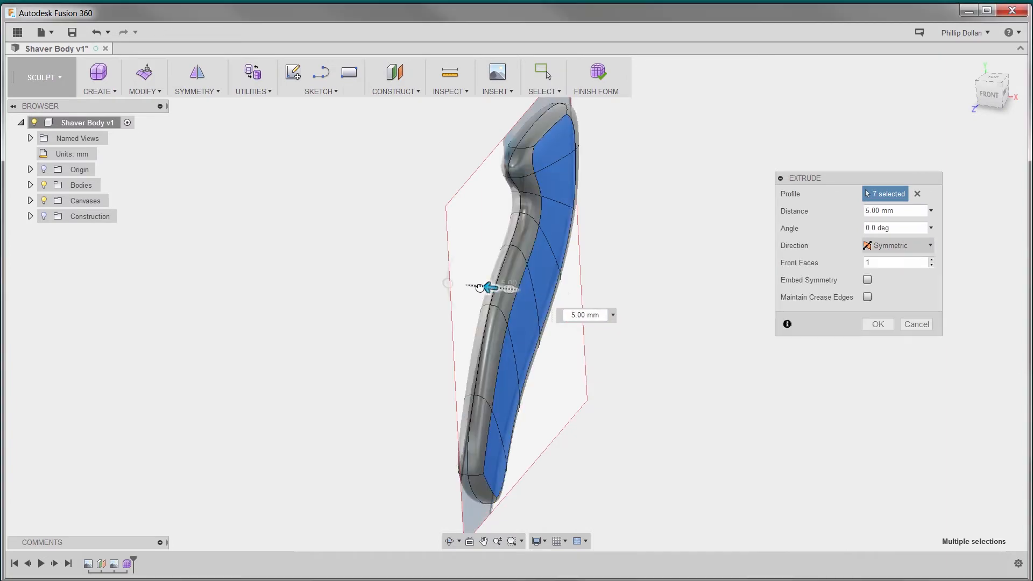
left_click_drag(487, 287, 454, 284)
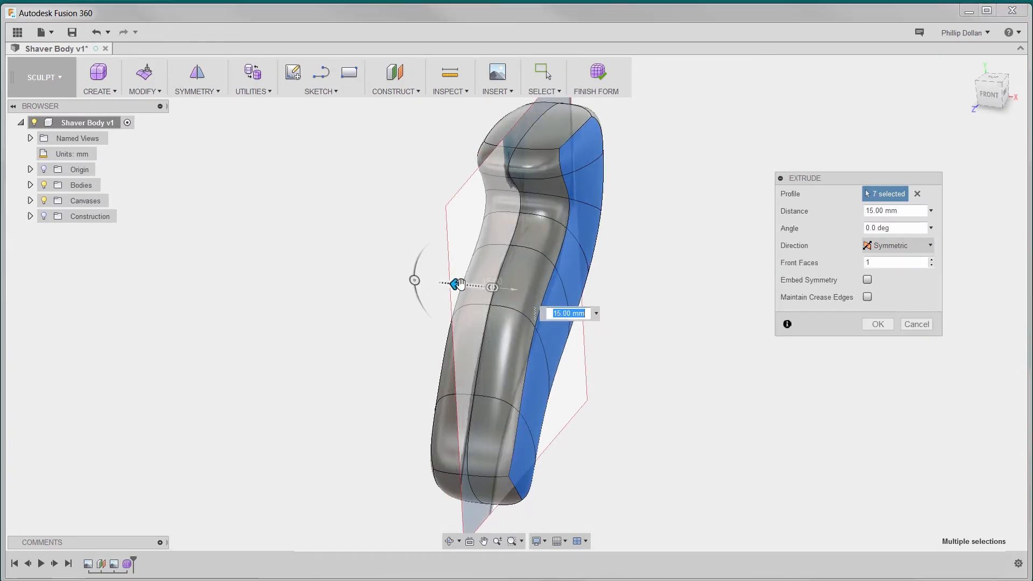
left_click(41, 77)
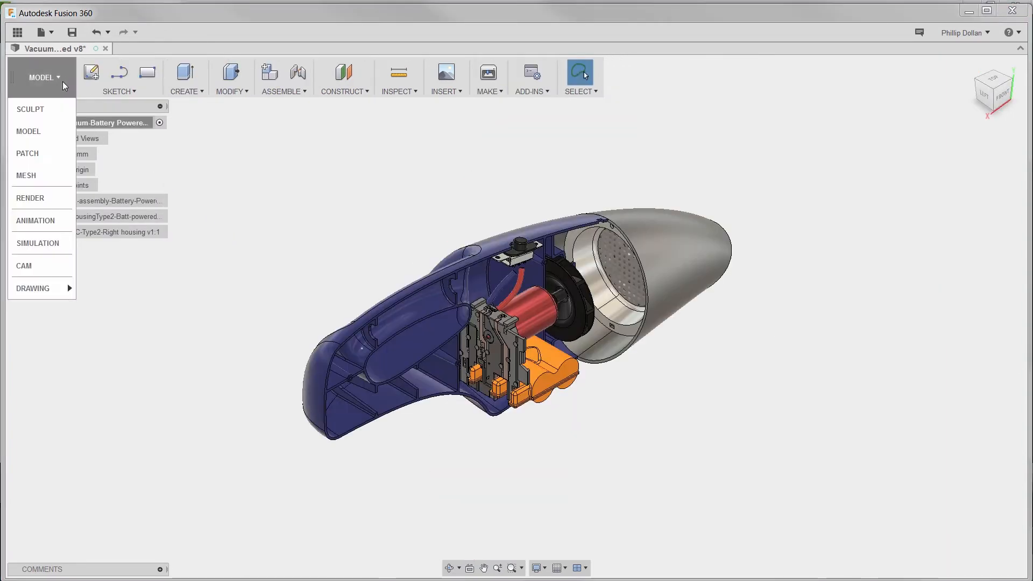
Show the rotor's solved Modal Frequencies results, Mode 1 at 936.8 Hz
left_click(41, 77)
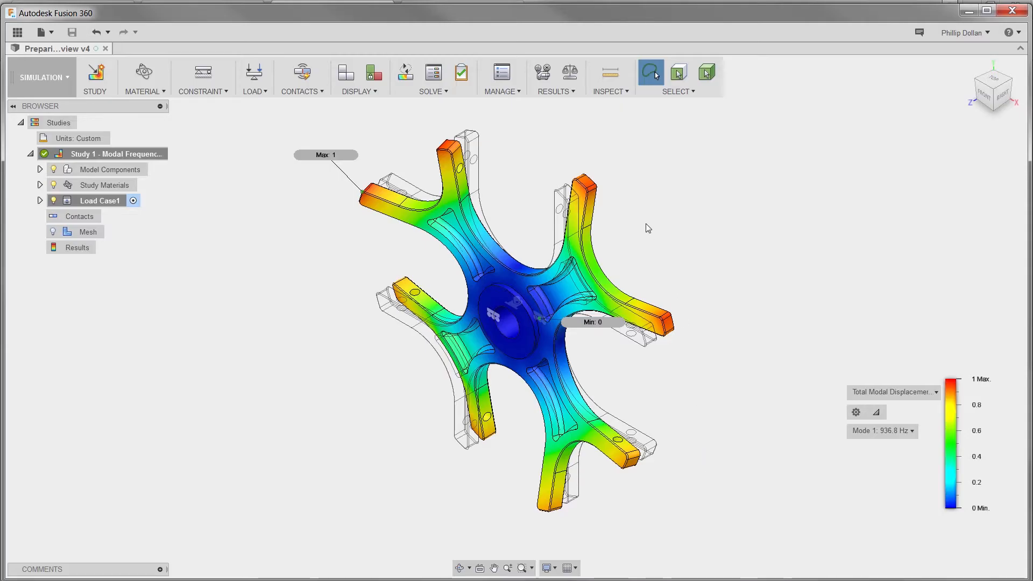
Animate the rotor's mode-1 deformation via Results > Animate and play it
left_click(555, 76)
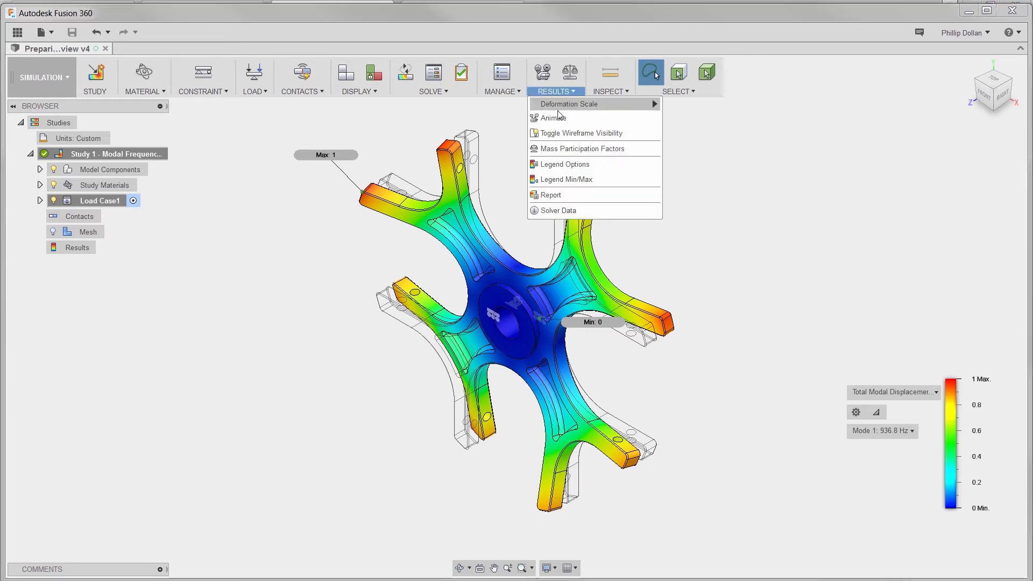
left_click(554, 117)
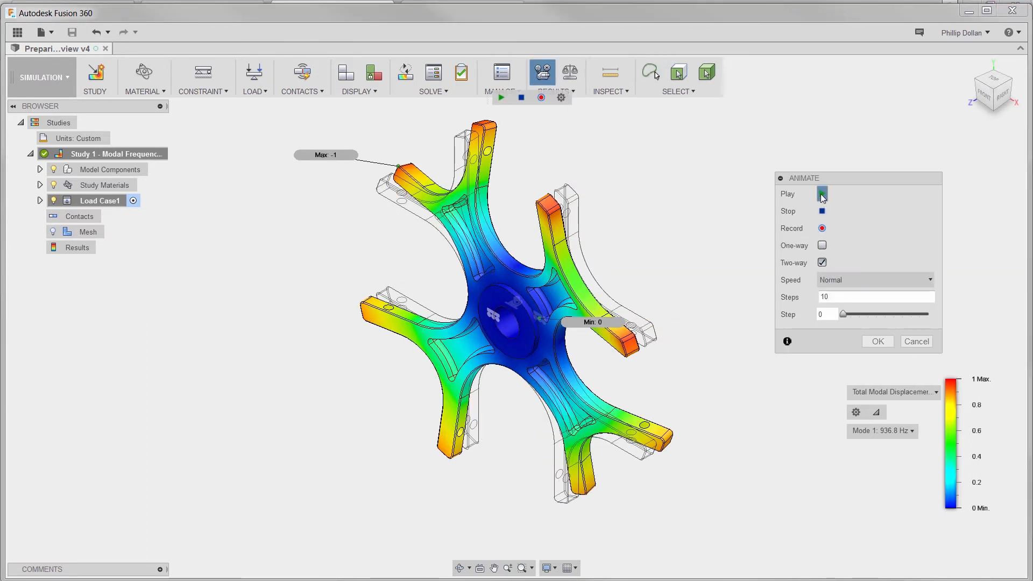
left_click(821, 194)
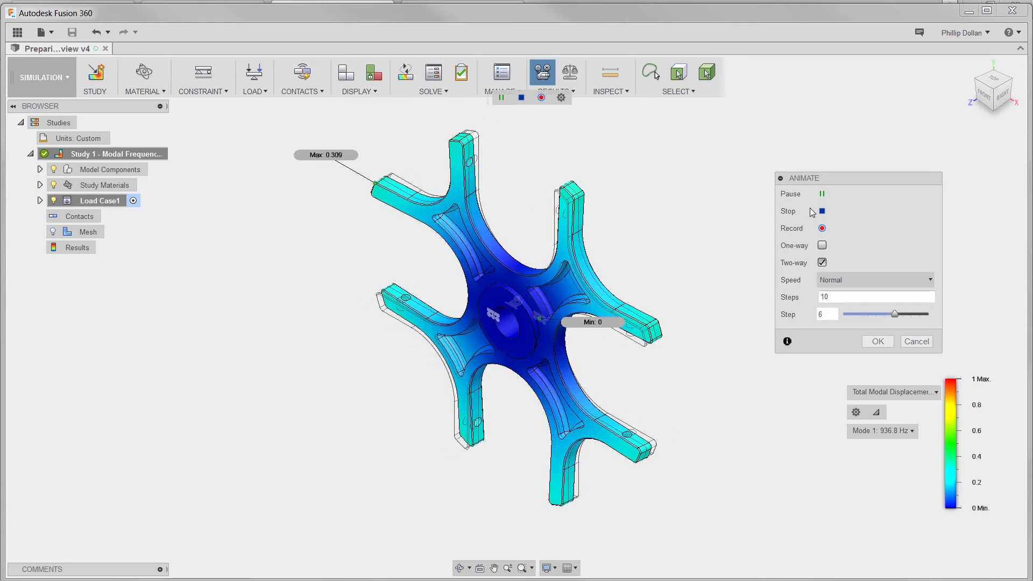